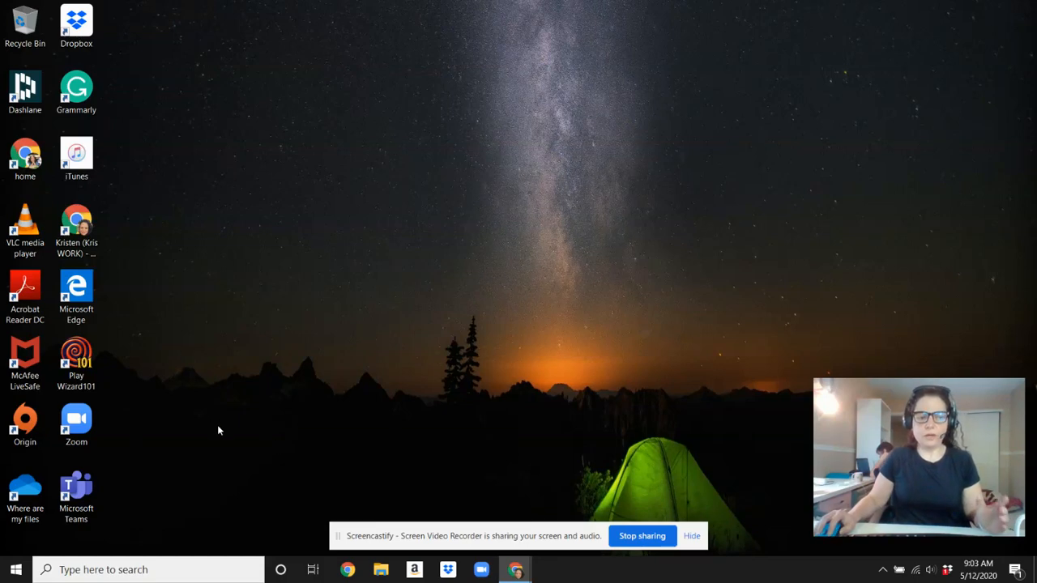
Launch Zoom Cloud Meetings from its desktop shortcut.
{"action": "left_click", "coordinate": [76, 421]}
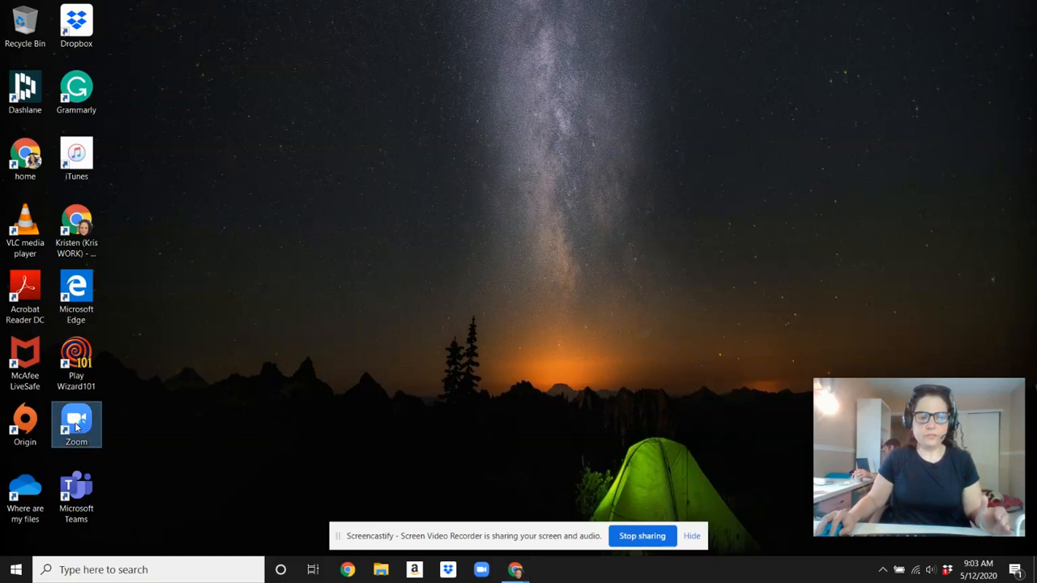
{"action": "double_click", "coordinate": [76, 424]}
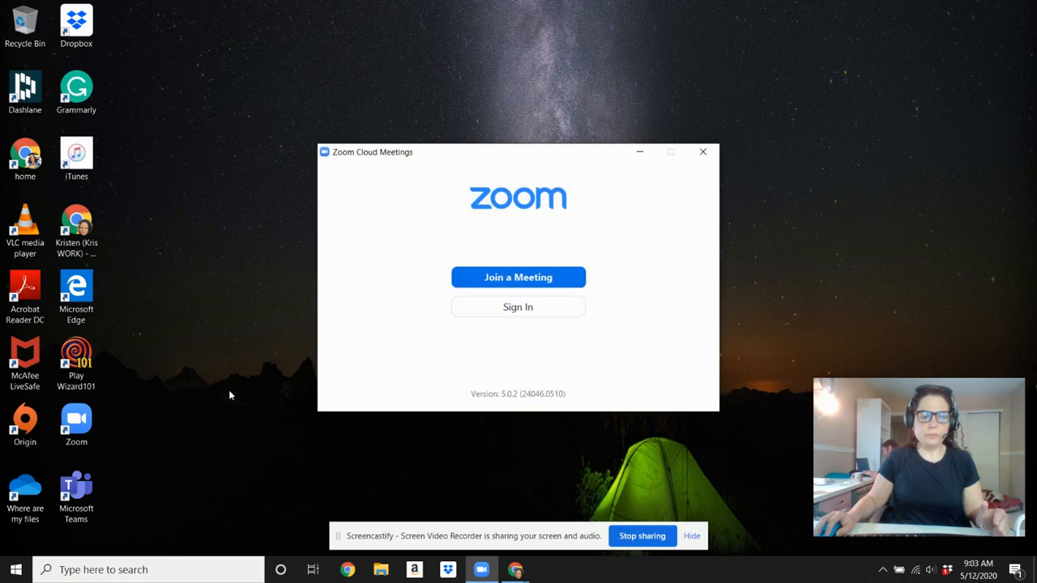
{"action": "mouse_move", "coordinate": [554, 338]}
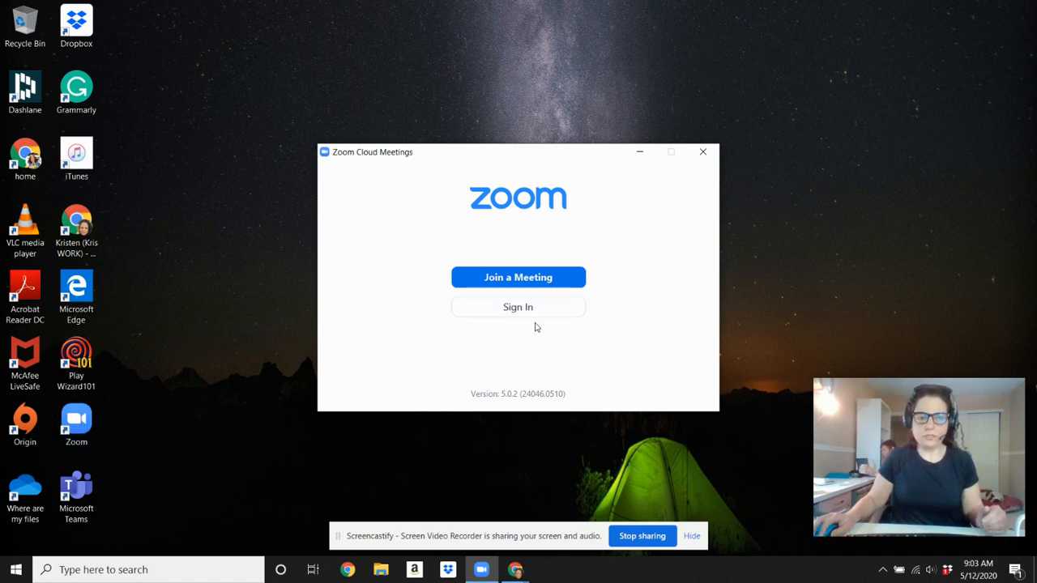
{"action": "left_click", "coordinate": [75, 421]}
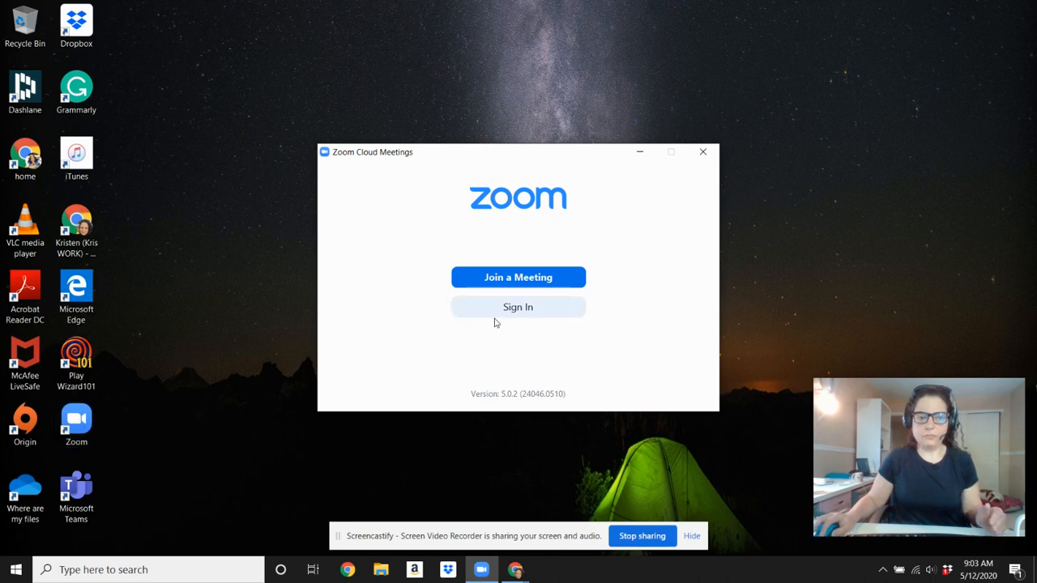
Start signing in with SSO using the nycdoe company domain.
{"action": "left_click", "coordinate": [517, 306]}
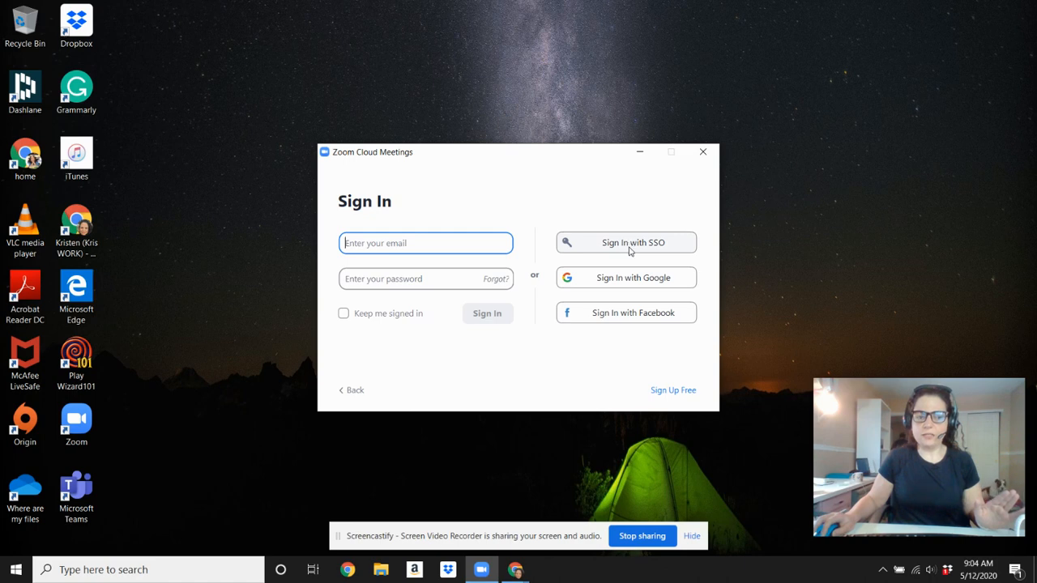
{"action": "left_click", "coordinate": [625, 242]}
{"action": "type", "text": "nycdoe"}
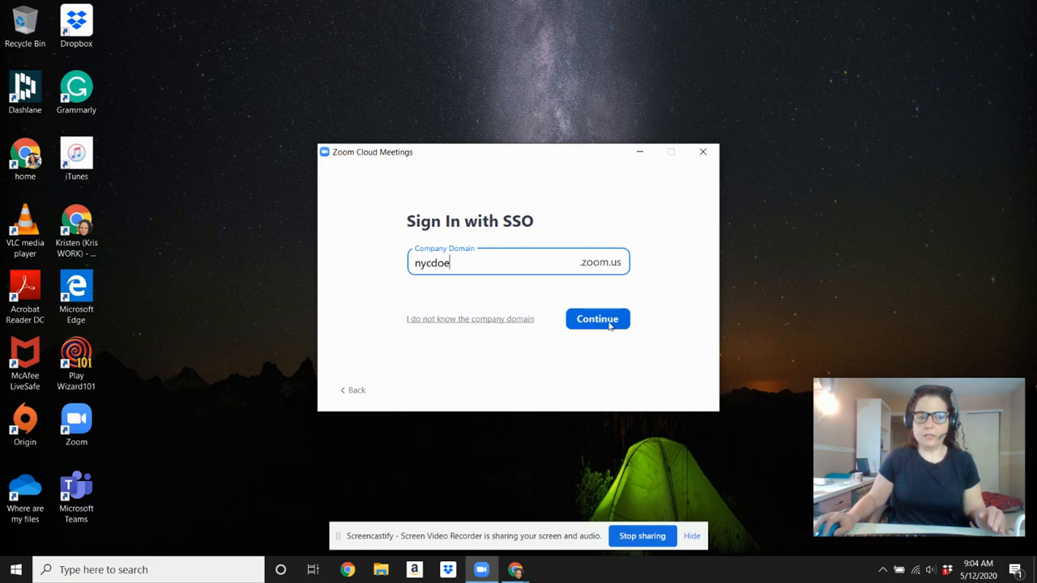
Continue to the NYC DOE sign-on page in Chrome and allow Open Zoom.
{"action": "left_click", "coordinate": [597, 318]}
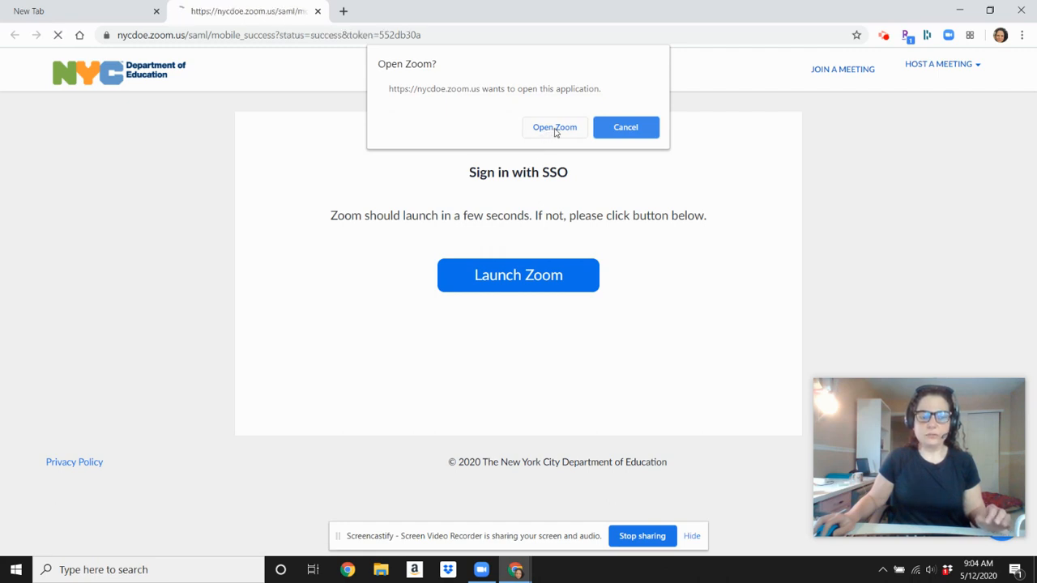
{"action": "left_click", "coordinate": [554, 127]}
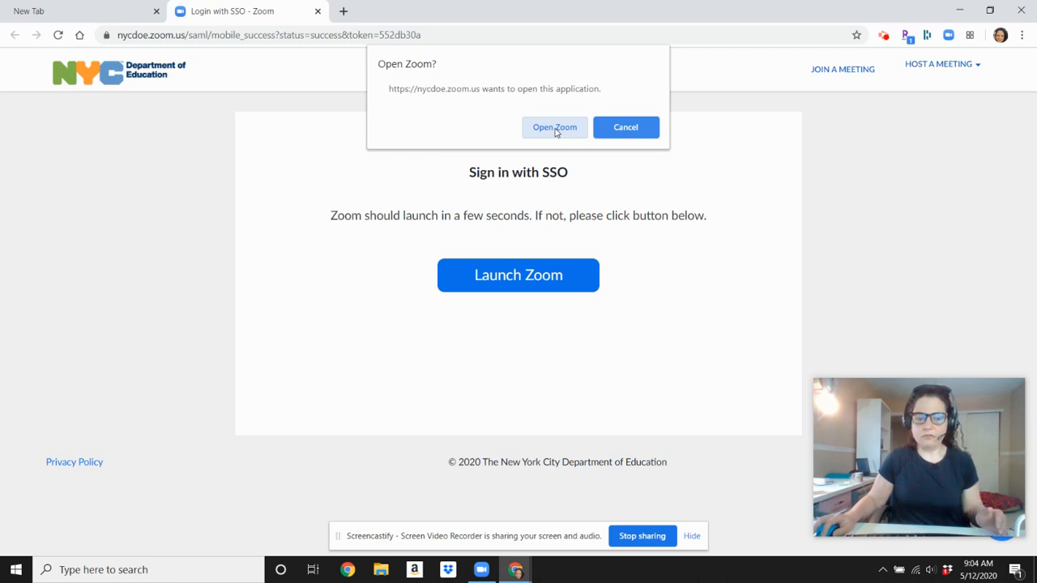
{"action": "left_click", "coordinate": [554, 127]}
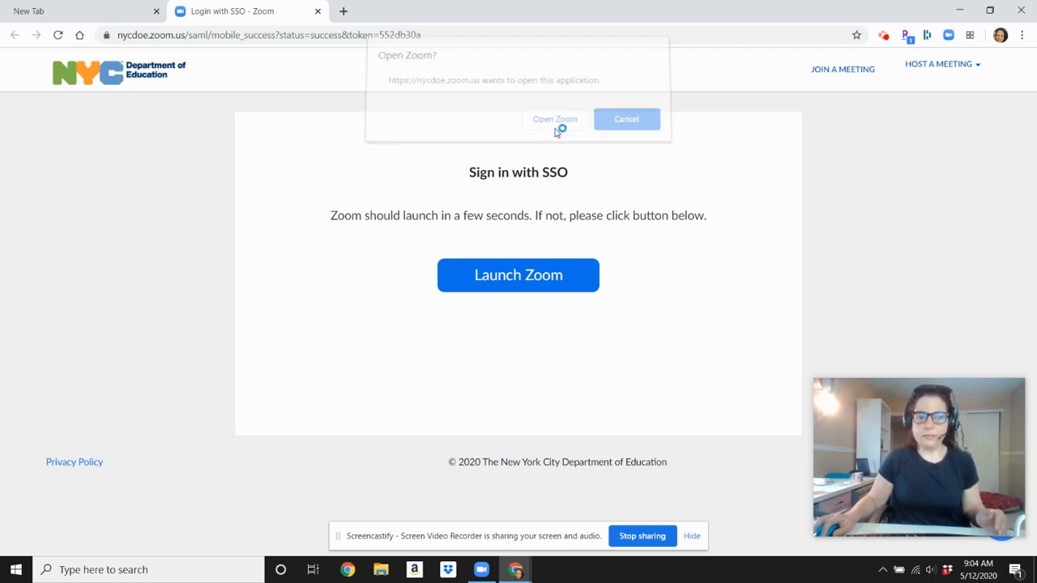
Hand the sign-in to Zoom and open the profile avatar menu.
{"action": "left_click", "coordinate": [555, 119]}
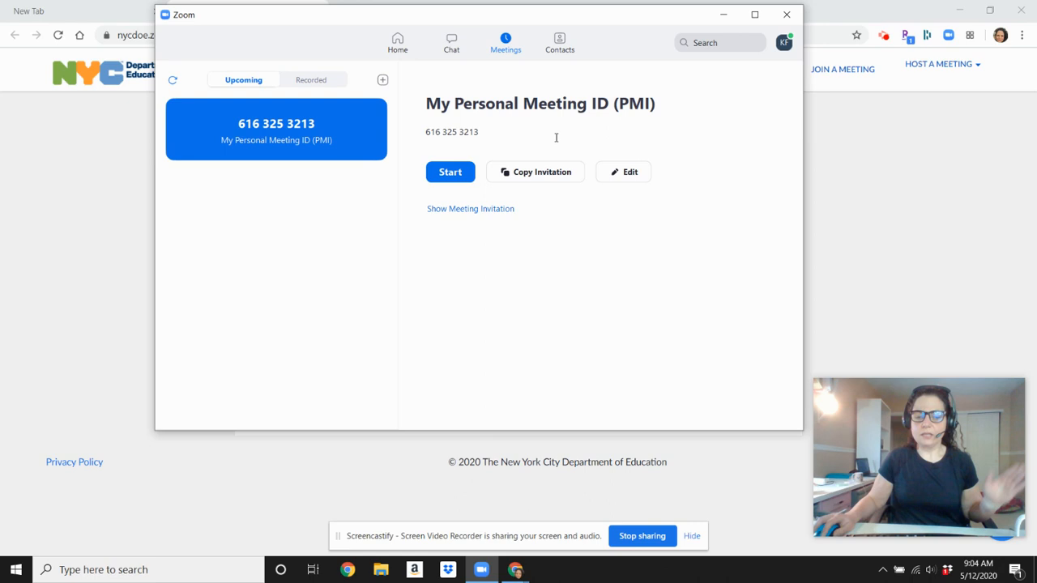
{"action": "mouse_move", "coordinate": [541, 148]}
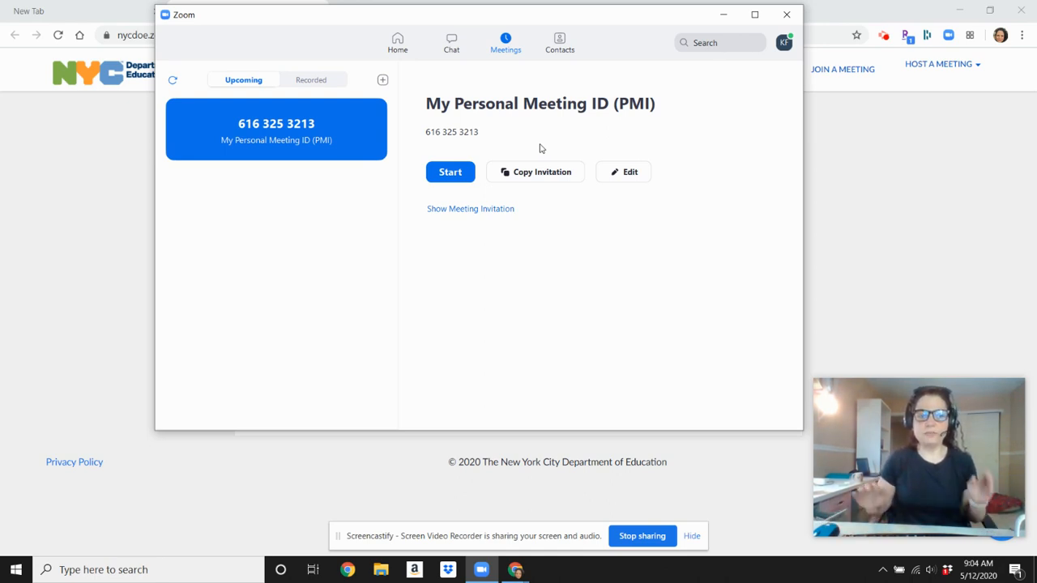
{"action": "mouse_move", "coordinate": [249, 63]}
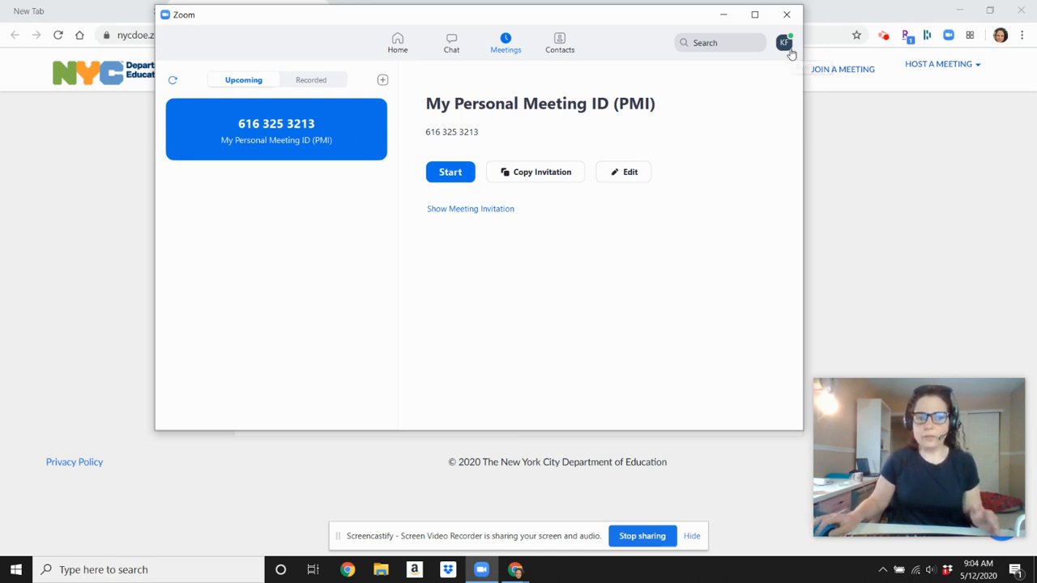
{"action": "left_click", "coordinate": [784, 42]}
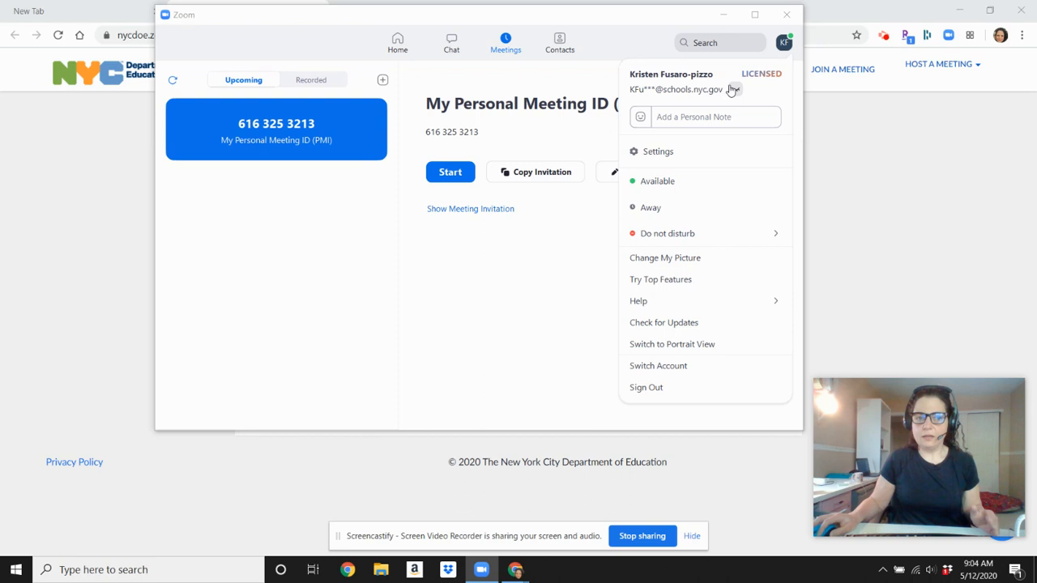